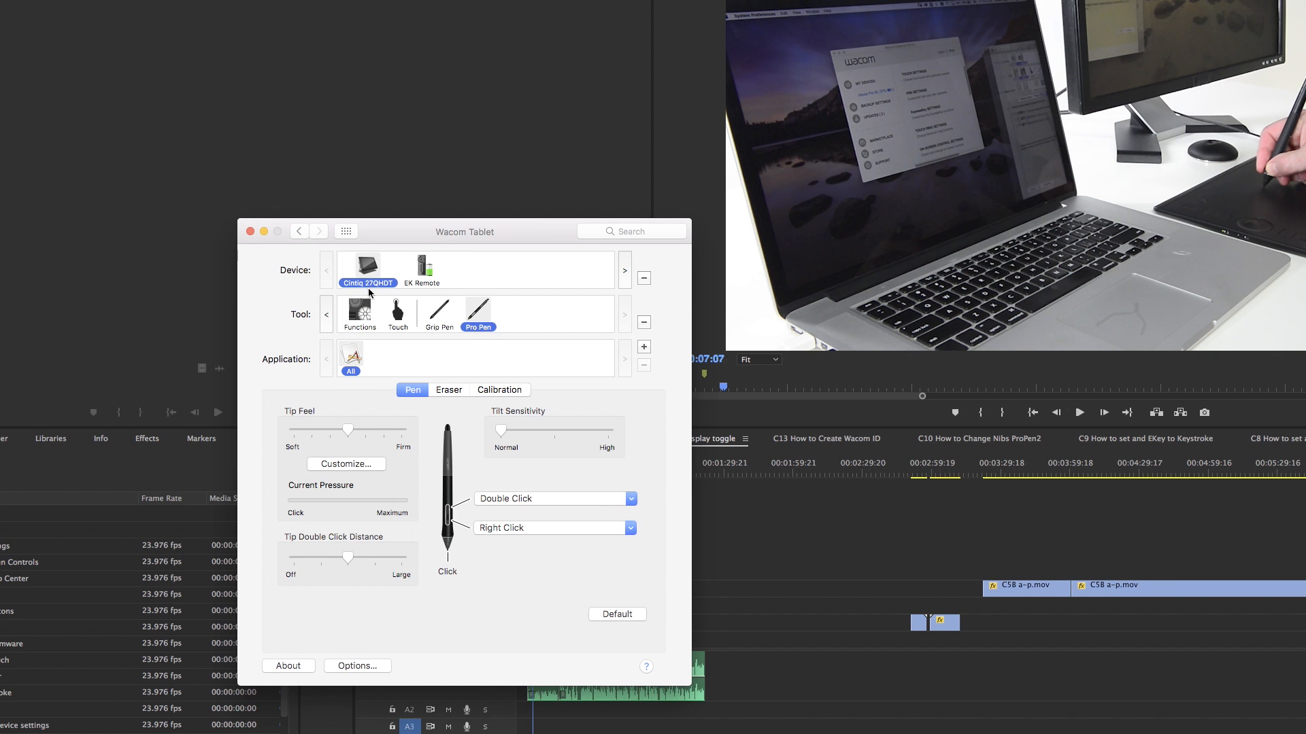
- Select the Cintiq 27QHDT's Functions tool to show its Display Toggle settings
{"action": "left_click", "coordinate": [421, 265]}
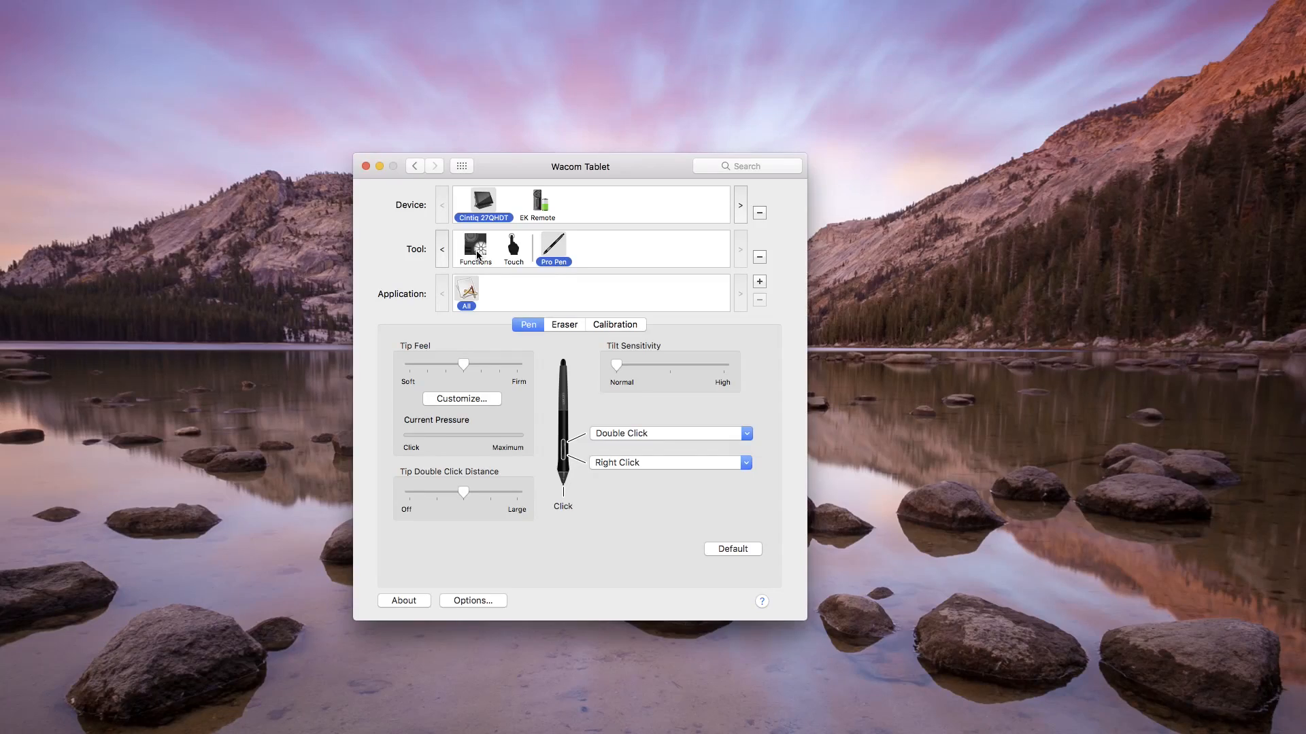
{"action": "left_click", "coordinate": [474, 247]}
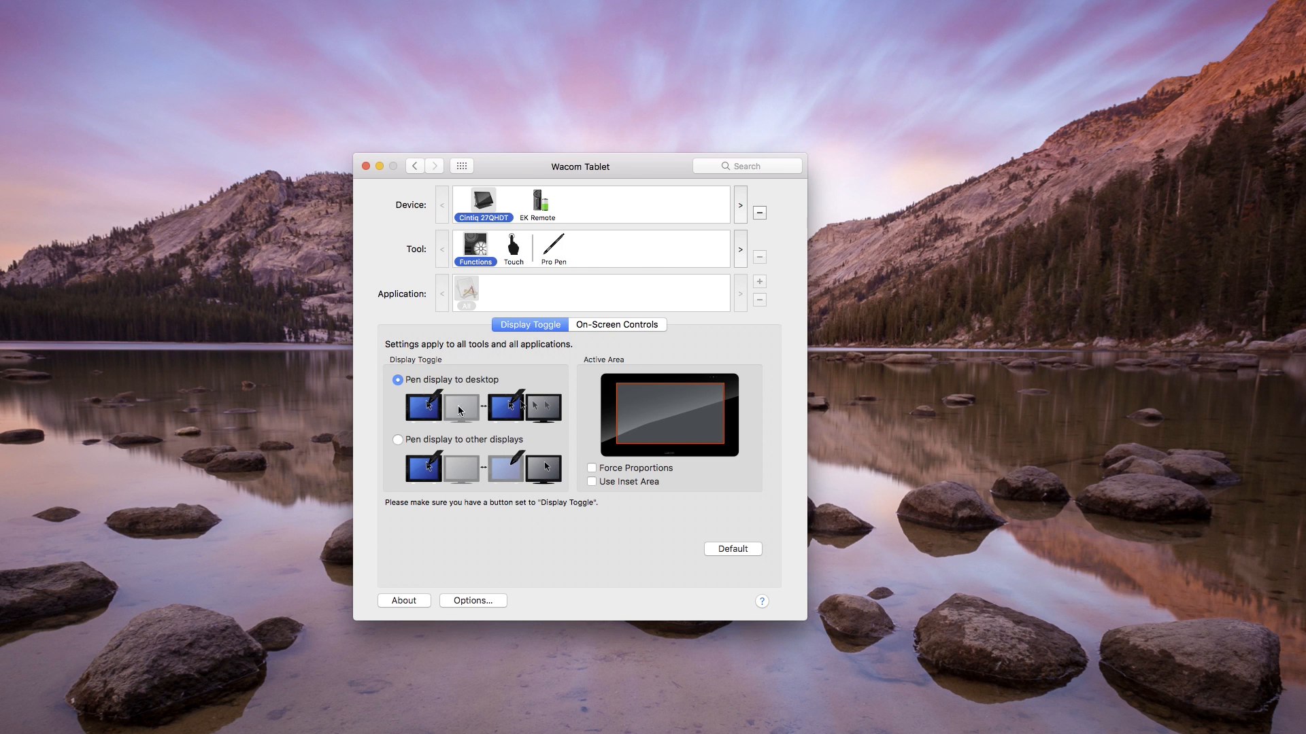
{"action": "mouse_move", "coordinate": [540, 423]}
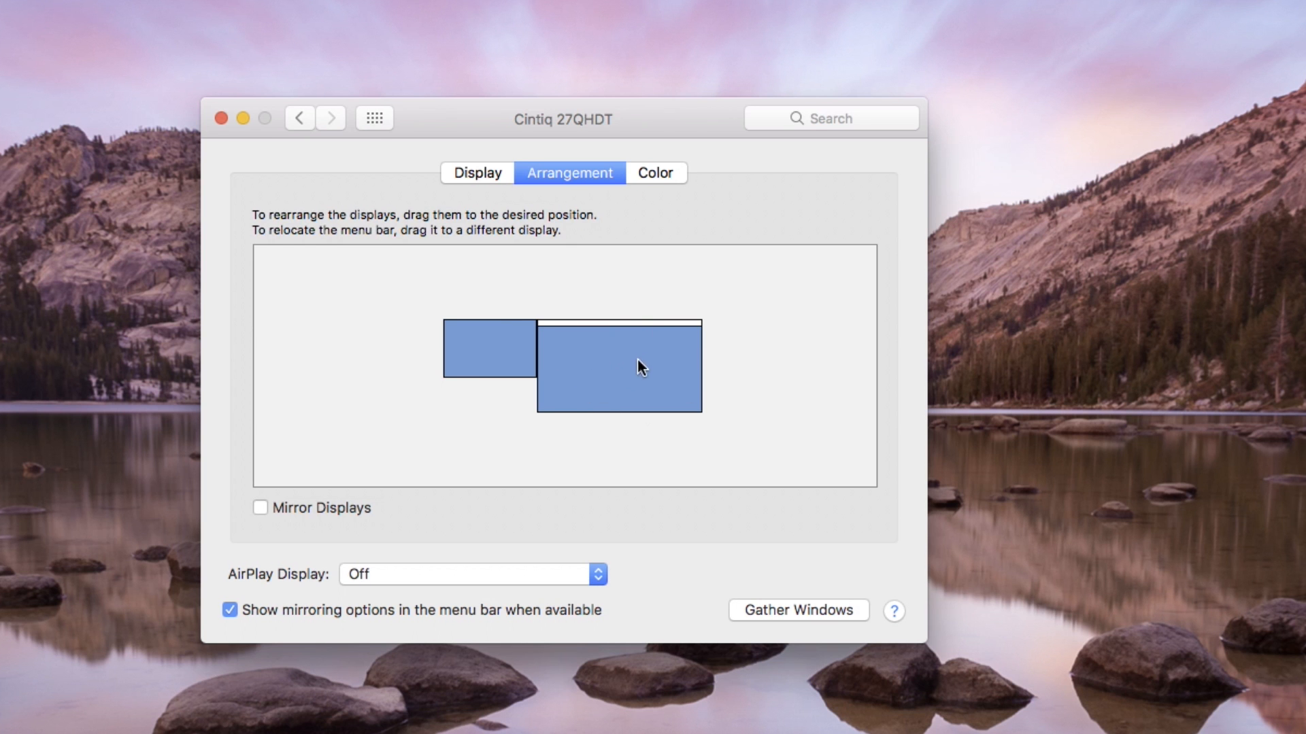
{"action": "mouse_move", "coordinate": [676, 424]}
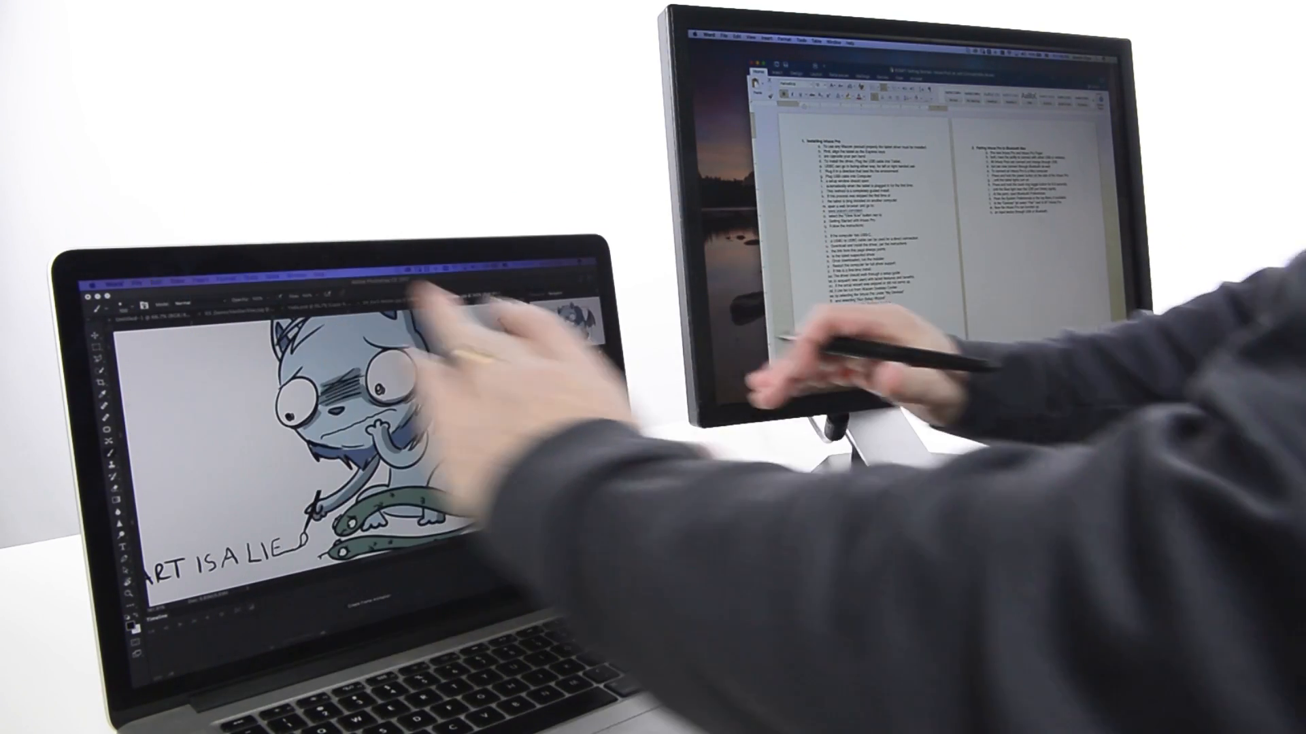
- Show the action menu for the Intuos Pro M's second ExpressKey in the Premiere Pro profile
{"action": "left_click", "coordinate": [571, 310]}
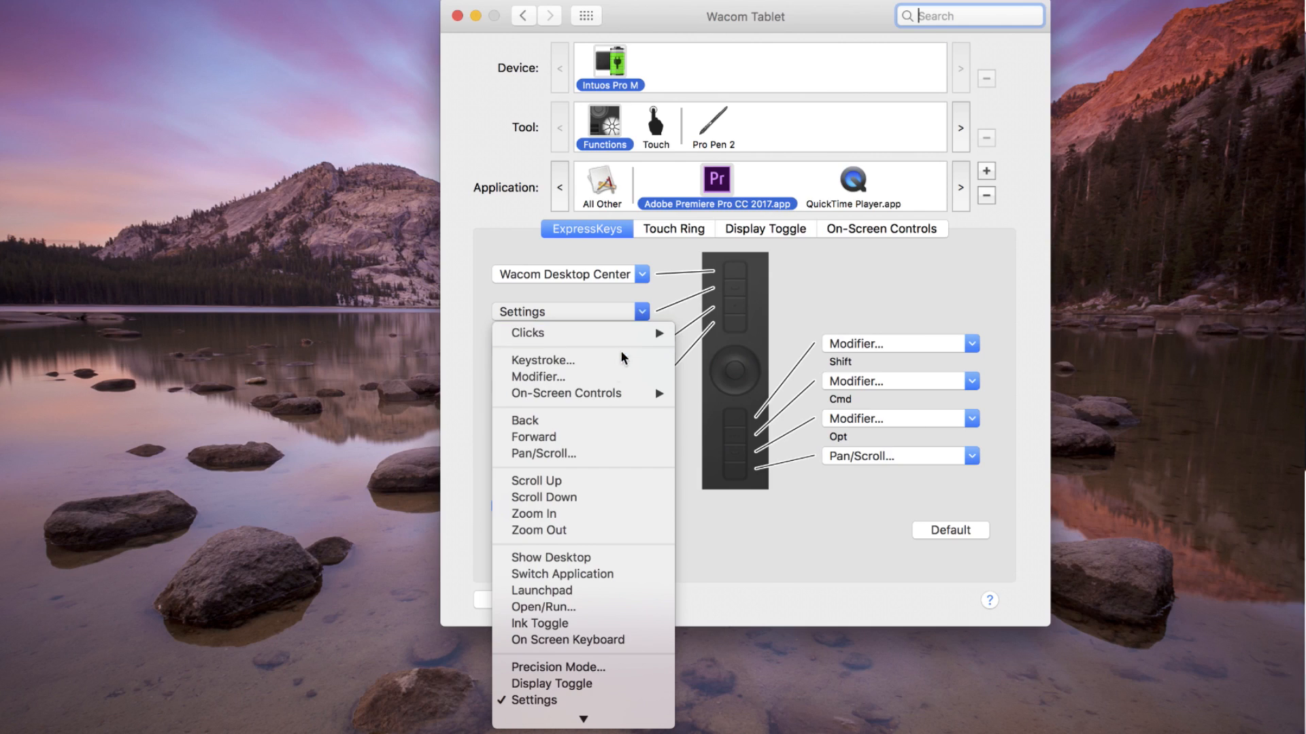
{"action": "mouse_move", "coordinate": [567, 639]}
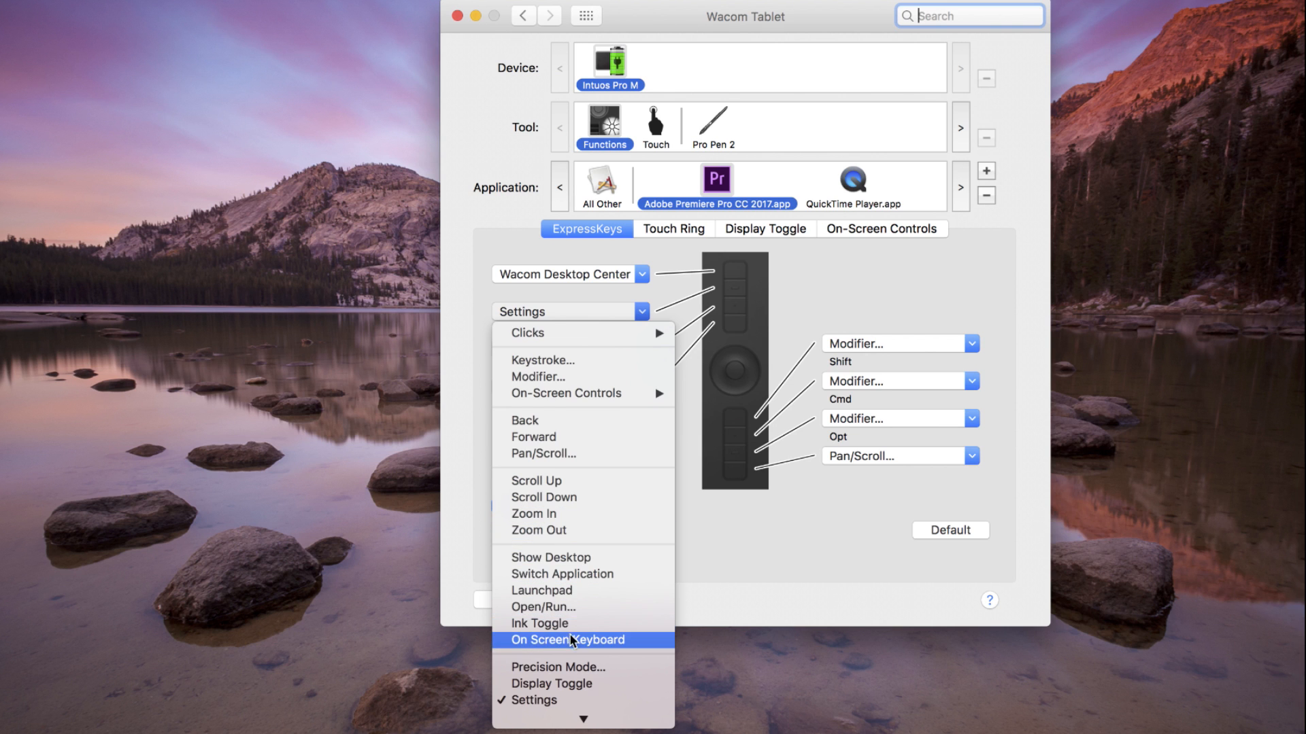